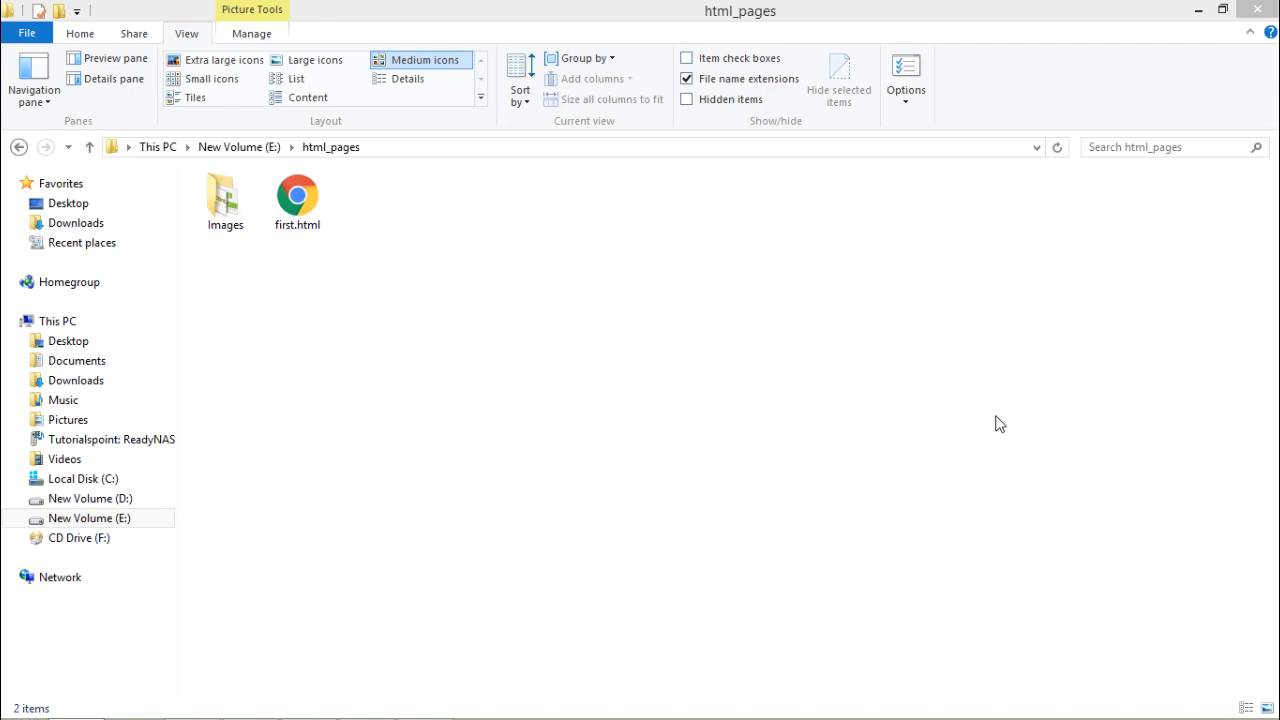
pyautogui.moveTo(575, 265)
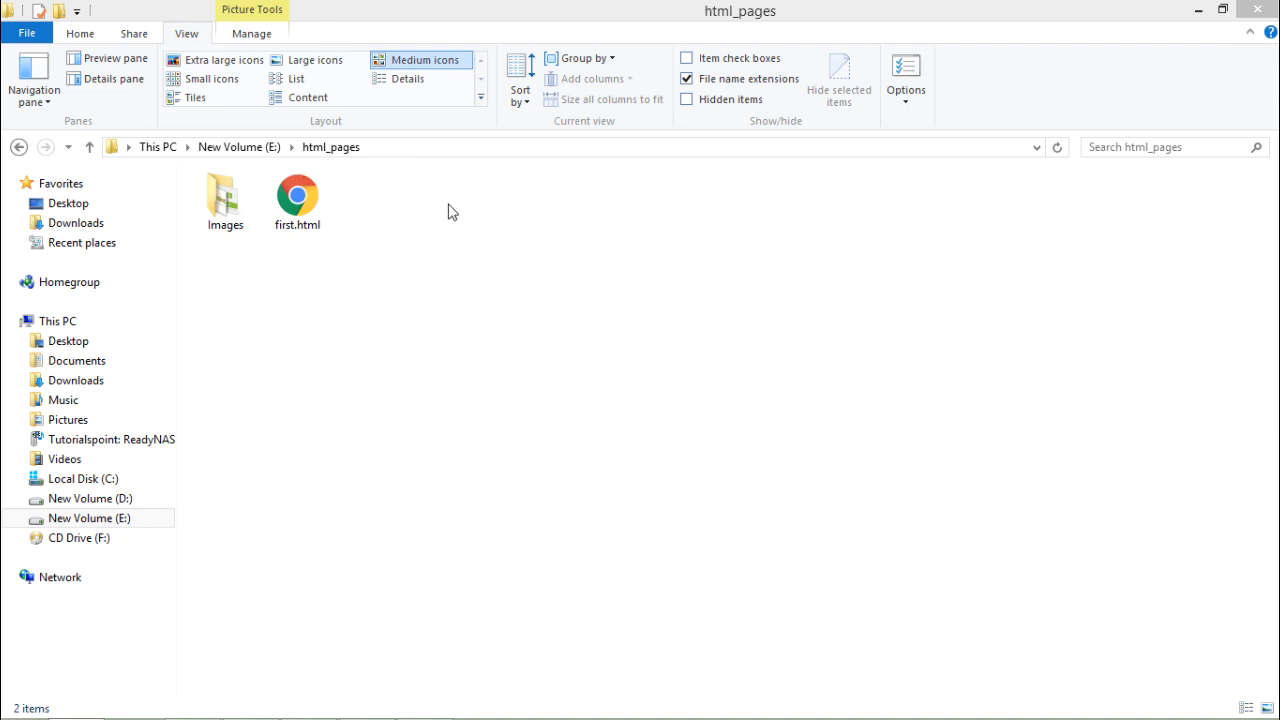
# Open the Images folder in html_pages, check logo.png, and return to the editor.
pyautogui.click(297, 197)
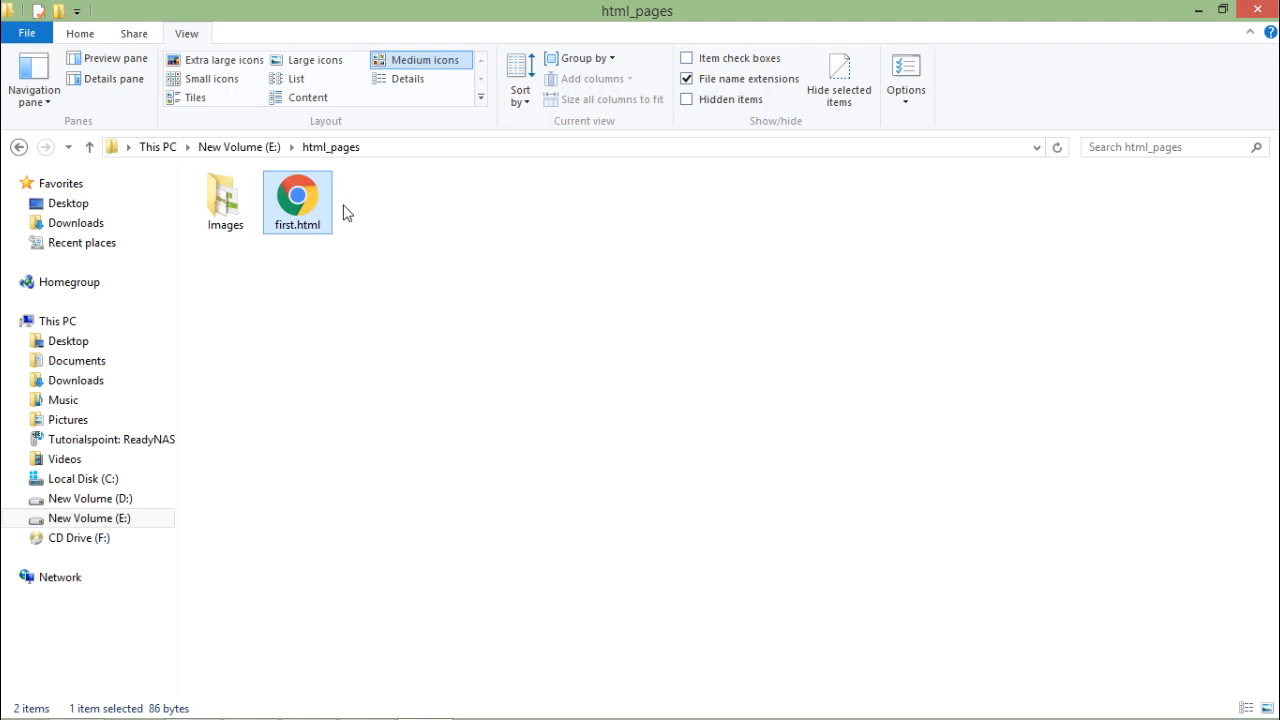
pyautogui.moveTo(375, 235)
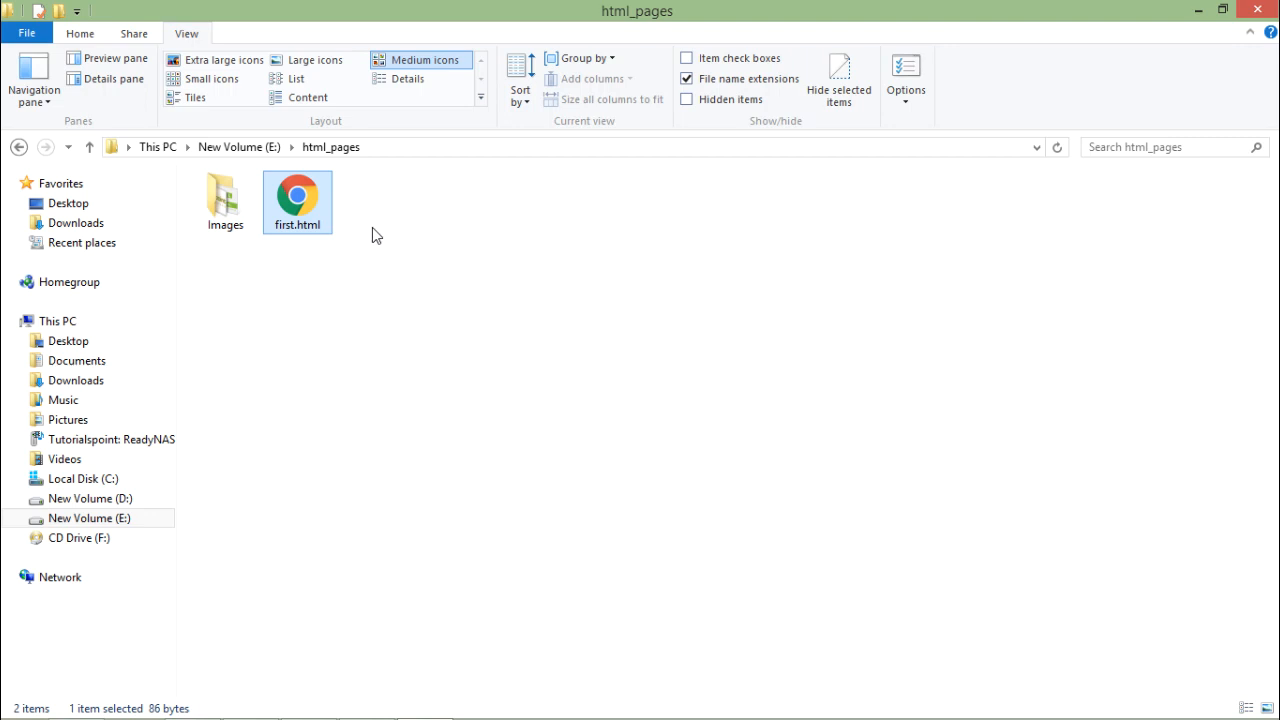
pyautogui.click(224, 200)
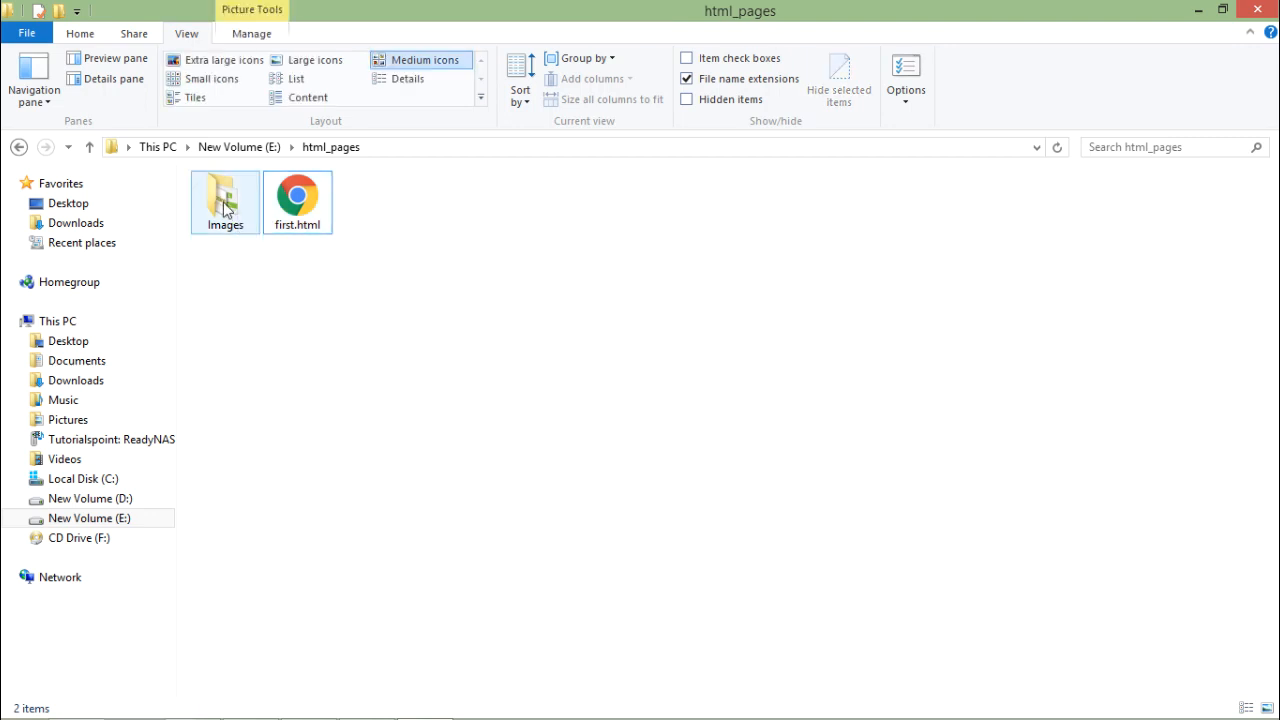
pyautogui.click(224, 200)
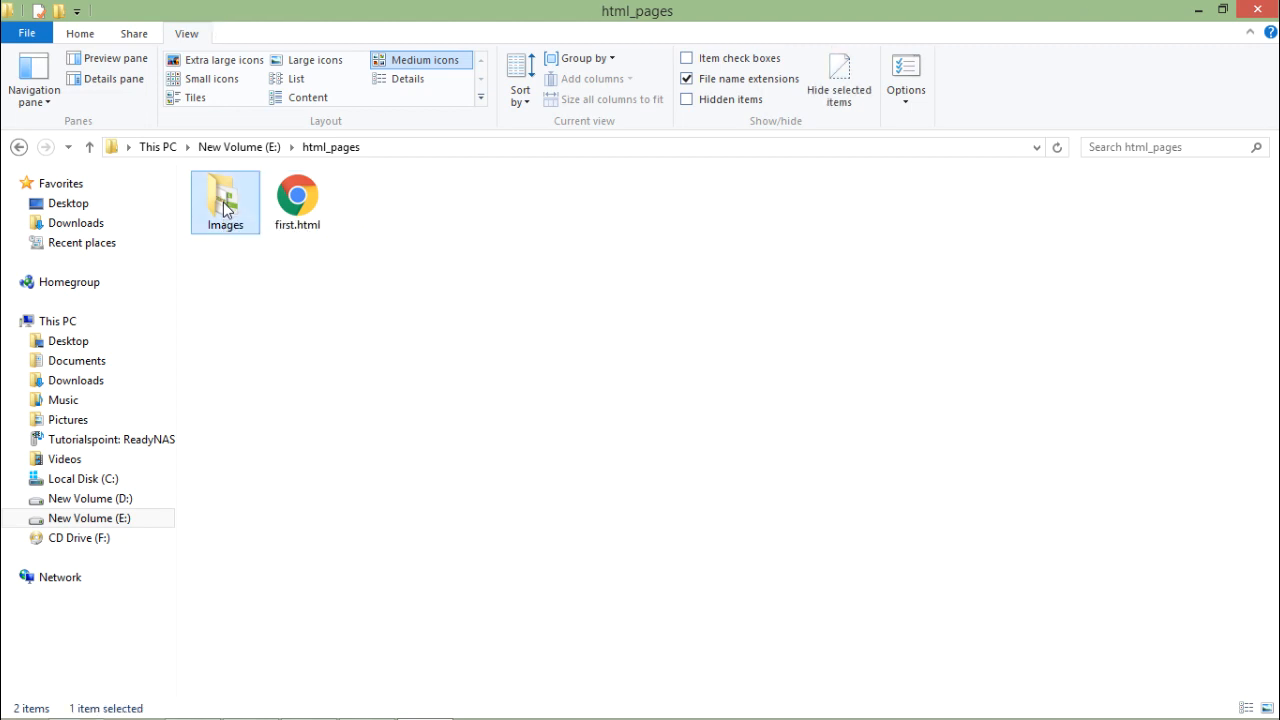
pyautogui.doubleClick(225, 200)
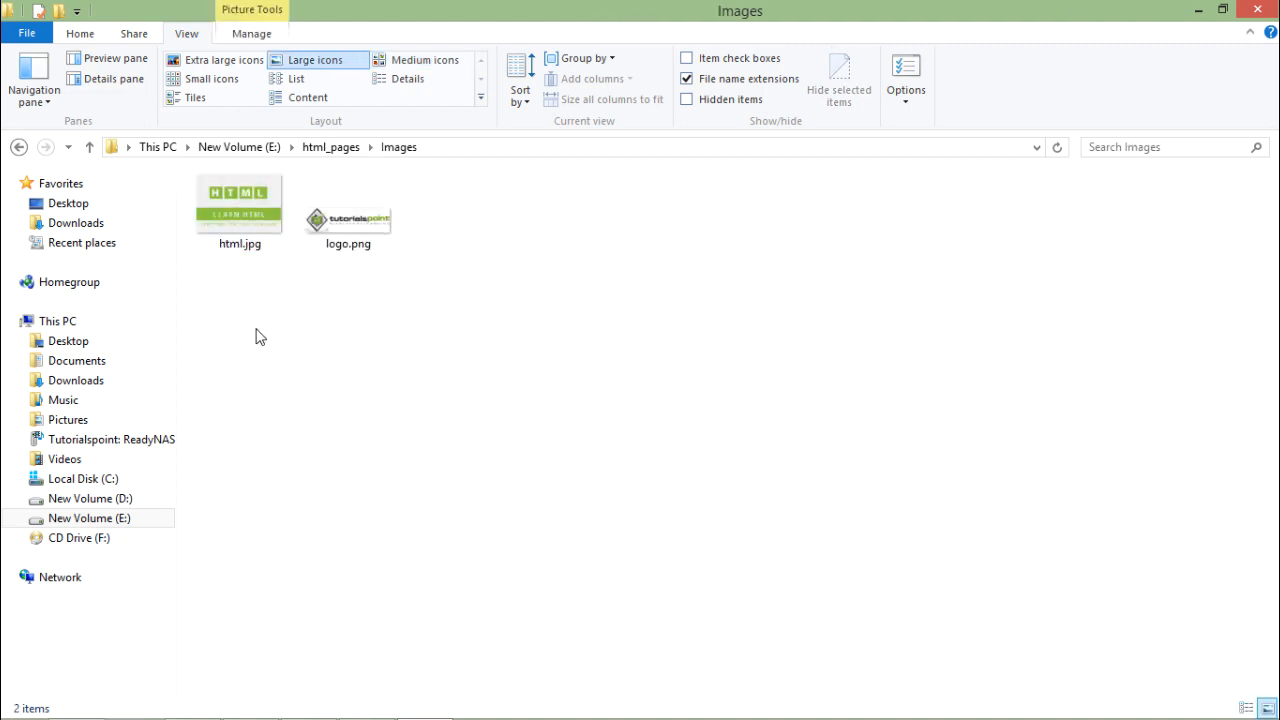
pyautogui.moveTo(283, 260)
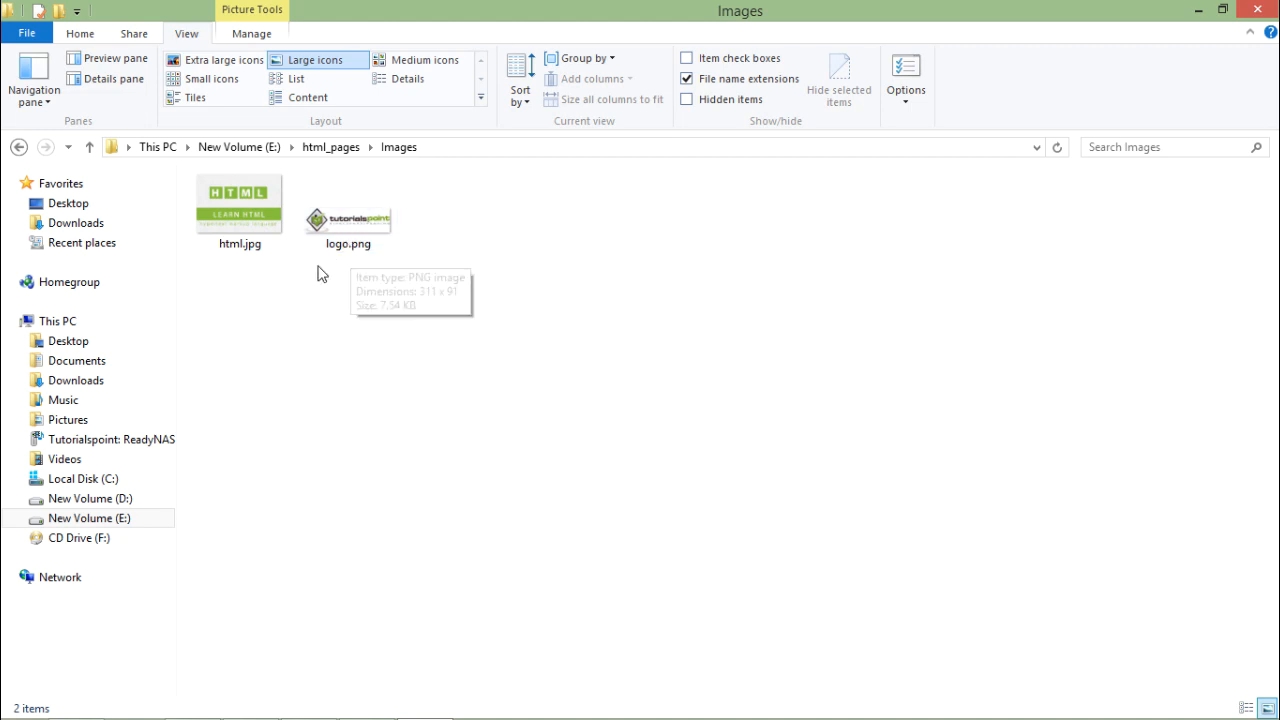
pyautogui.click(348, 211)
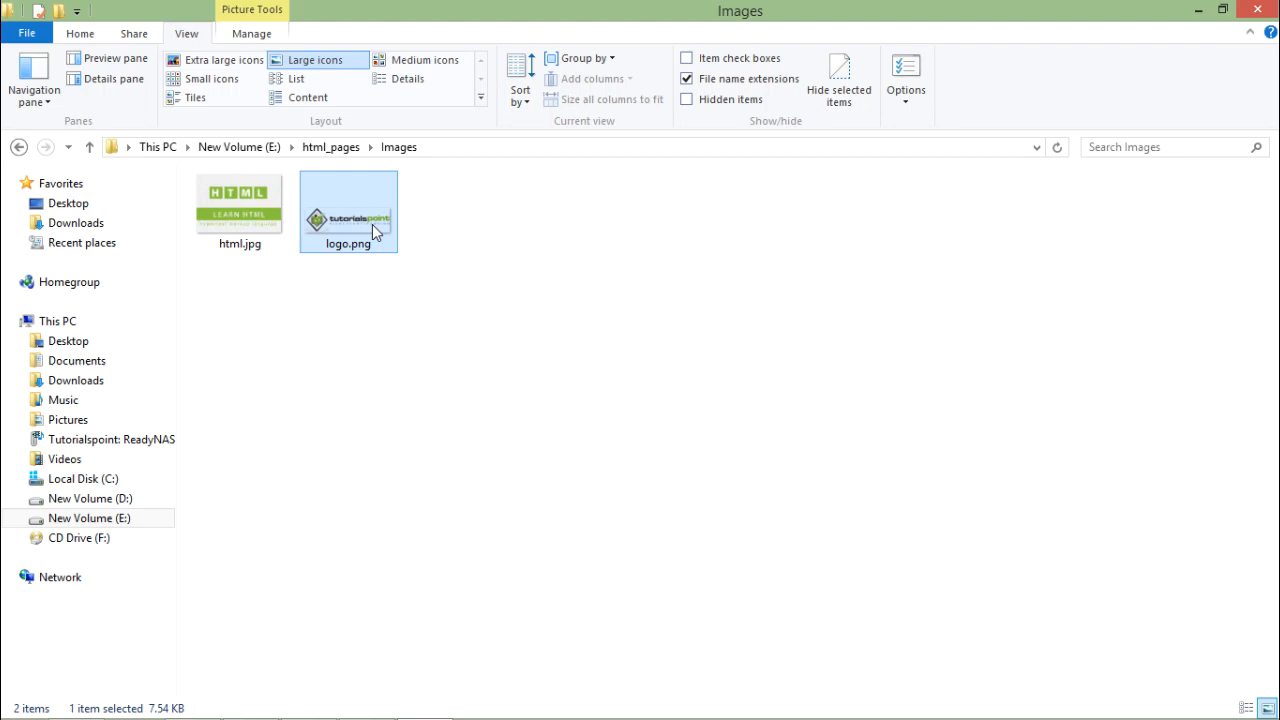
pyautogui.moveTo(405, 275)
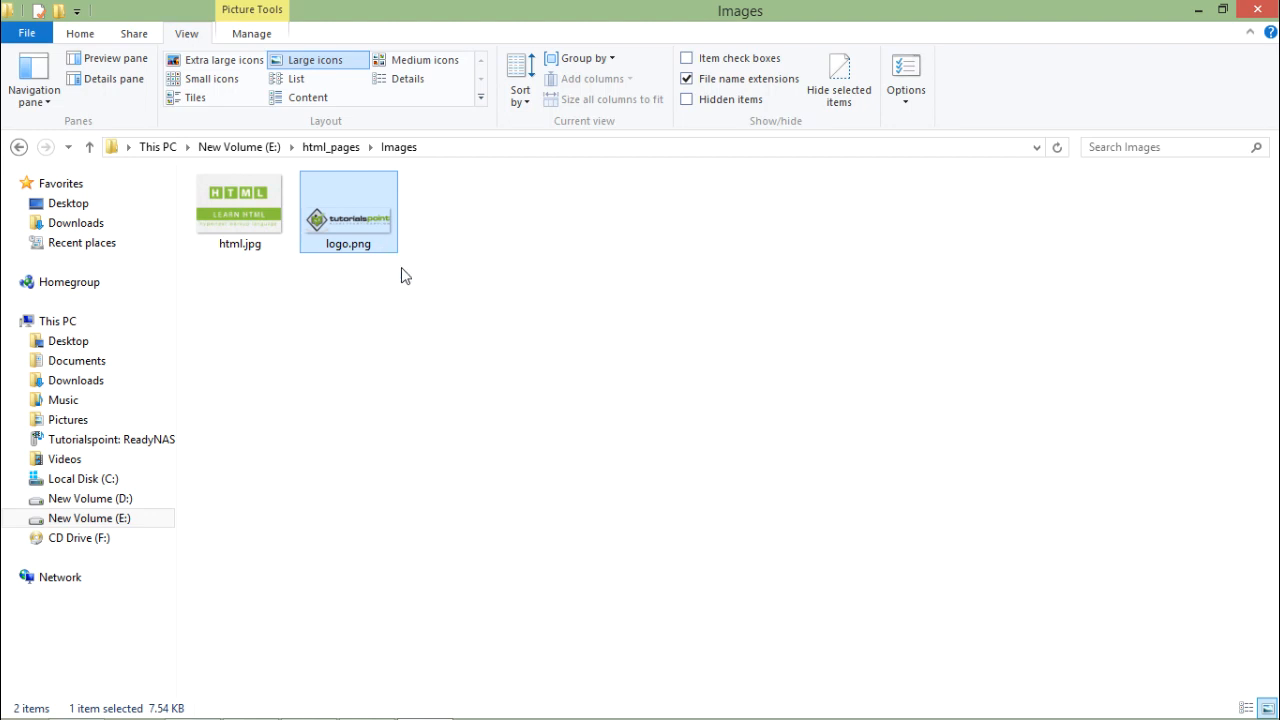
pyautogui.press('alt+tab')
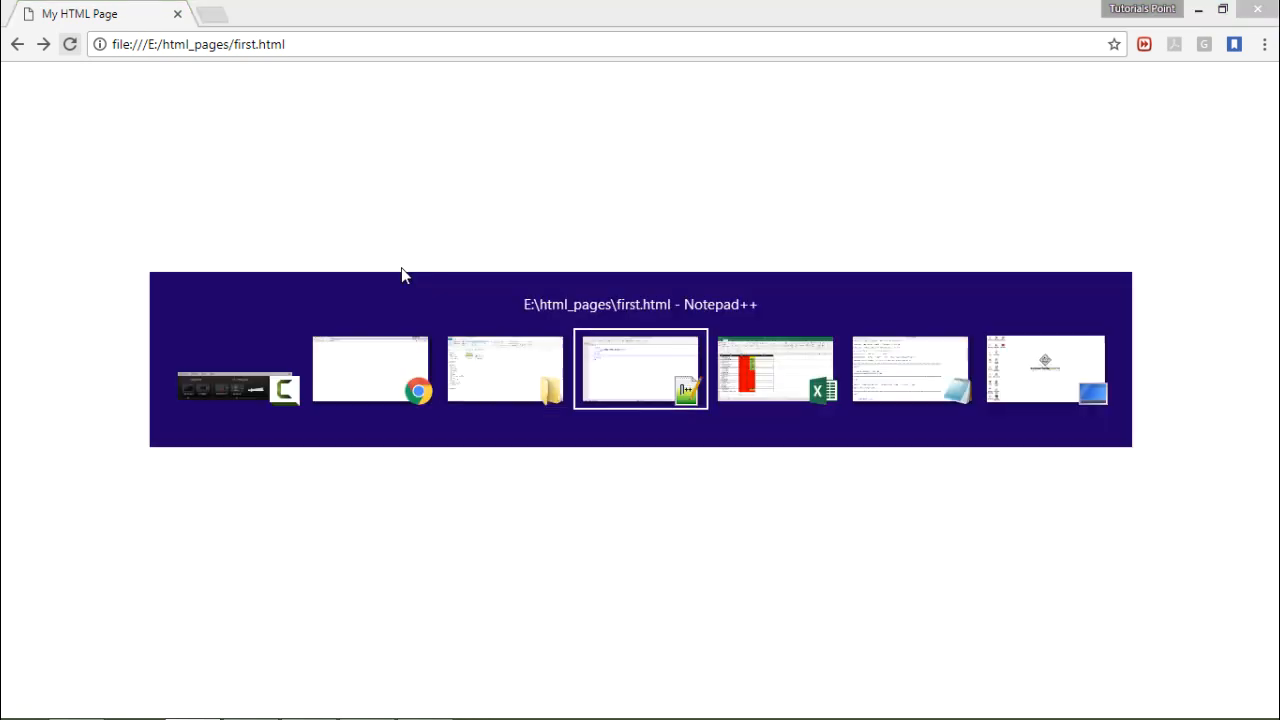
# Insert an img tag for Images/logo.png with alt 'Tutorials Point', border 0, align left.
pyautogui.click(640, 369)
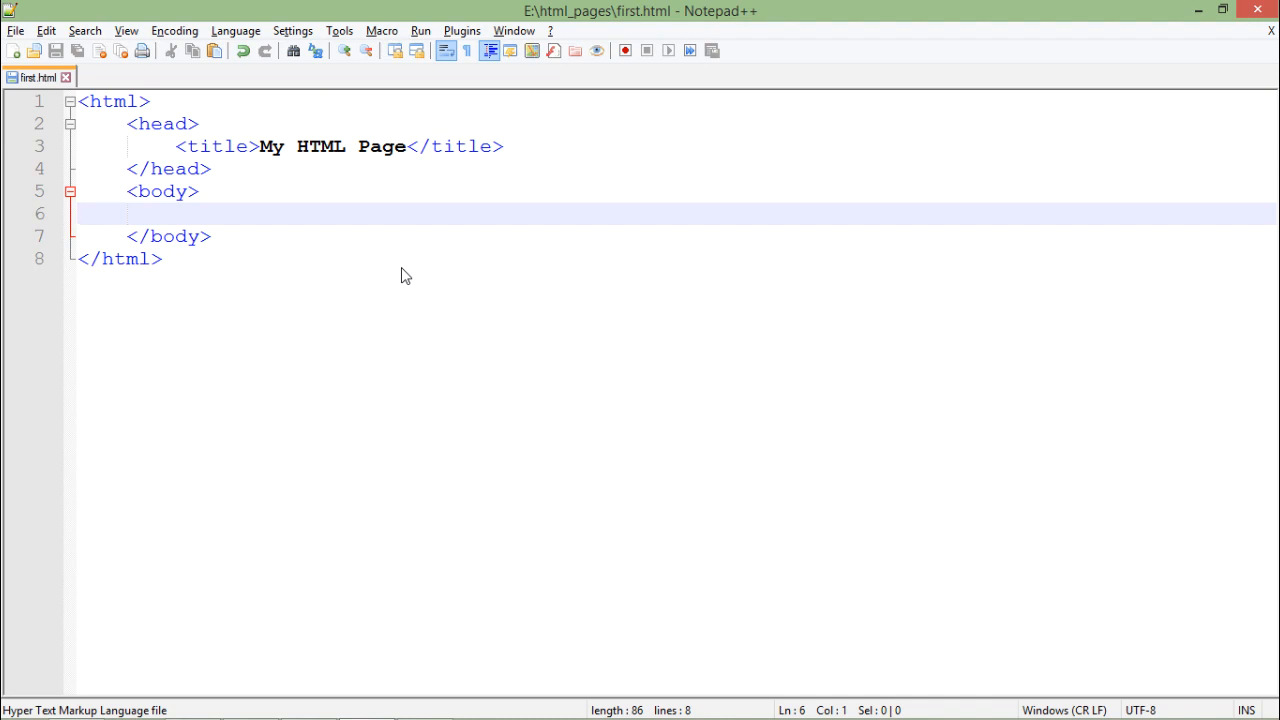
pyautogui.write('<img src = "Images/logo.png" alt = "Tutorials Point" border = "0" align = "left" />')
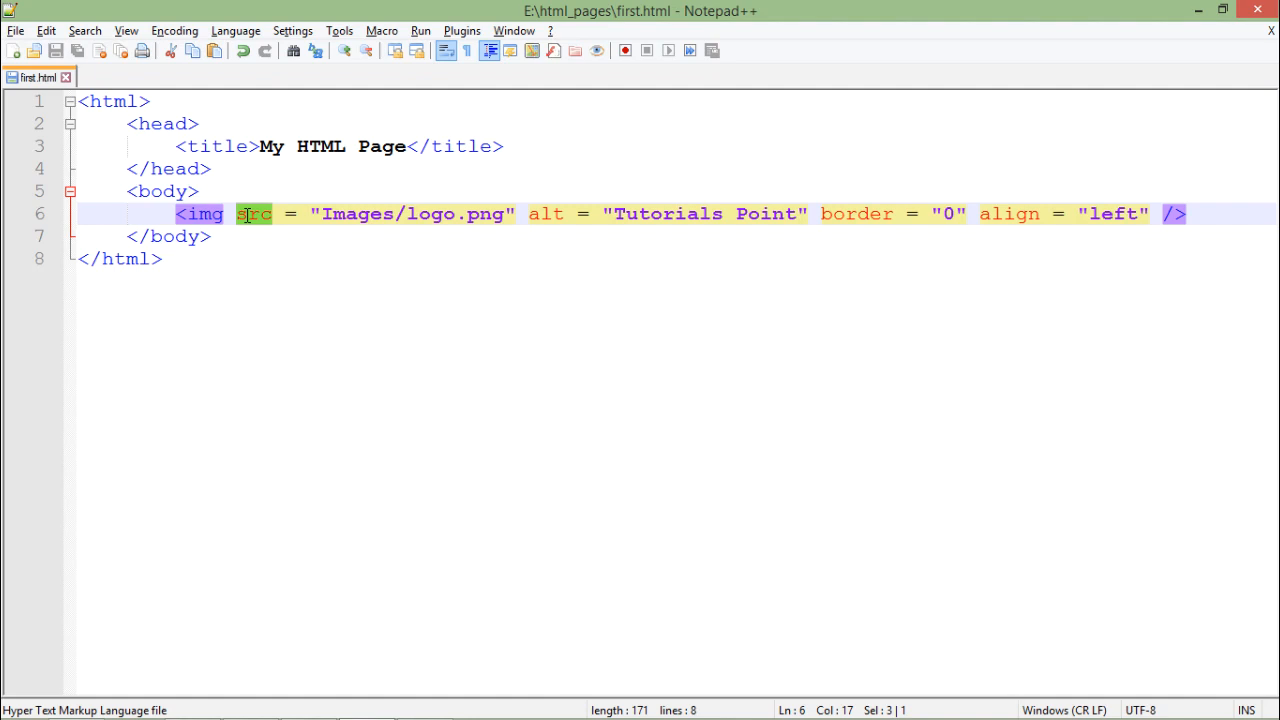
pyautogui.click(260, 236)
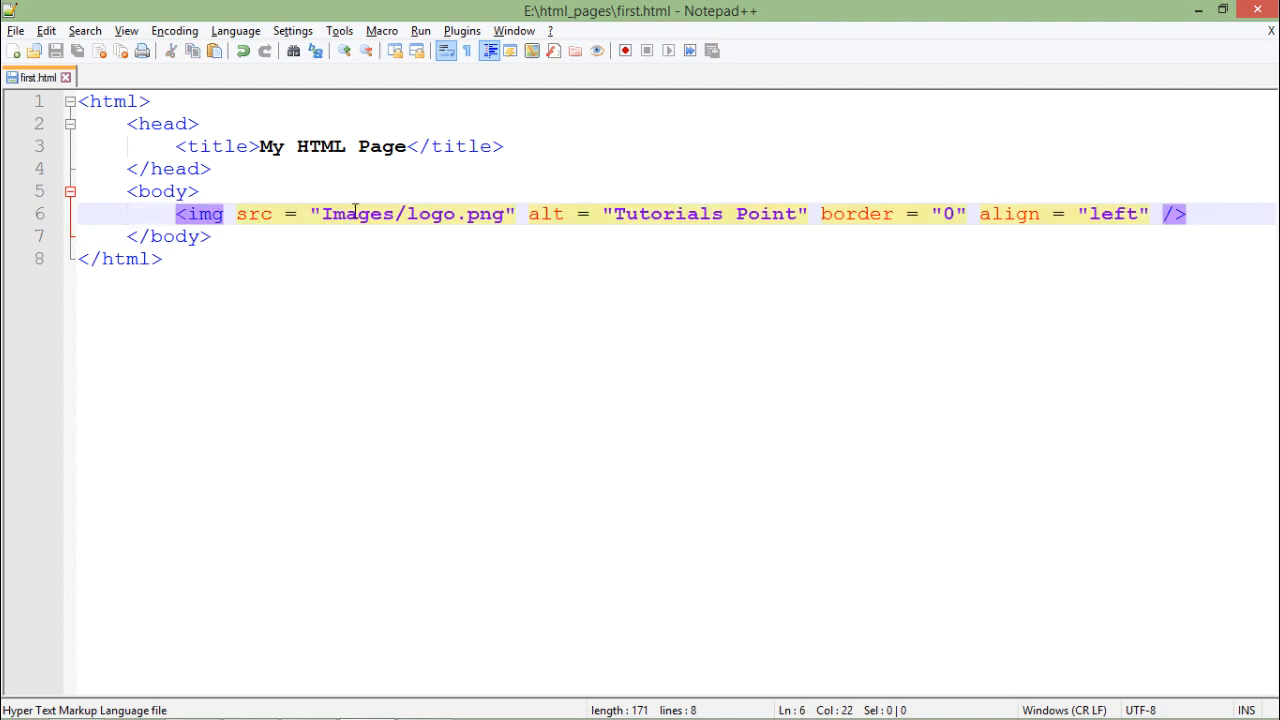
pyautogui.click(318, 213)
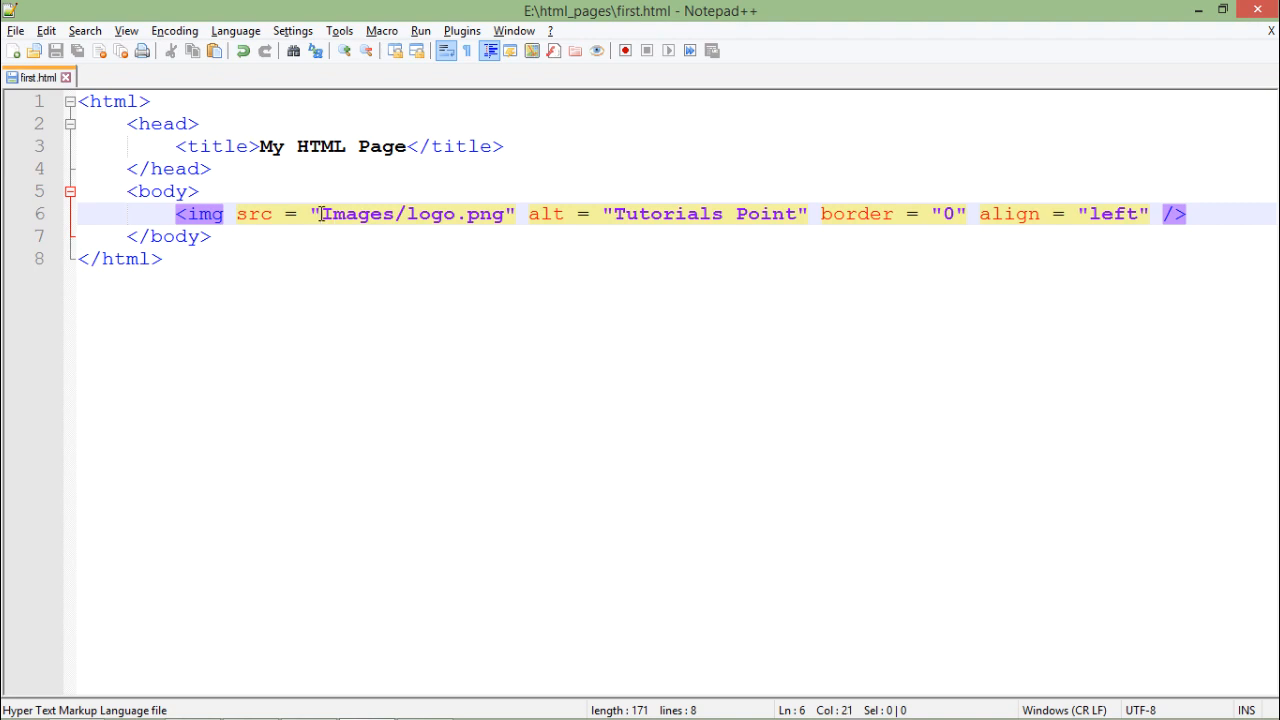
pyautogui.click(347, 213)
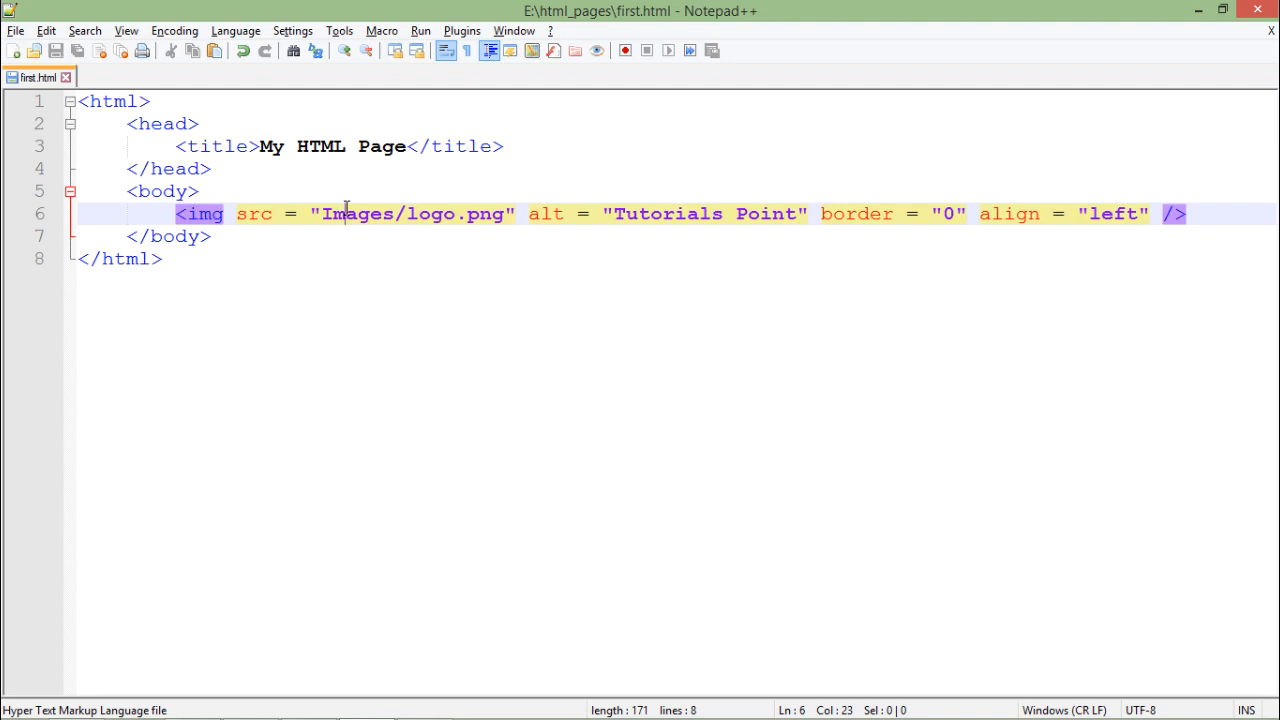
pyautogui.moveTo(355, 233)
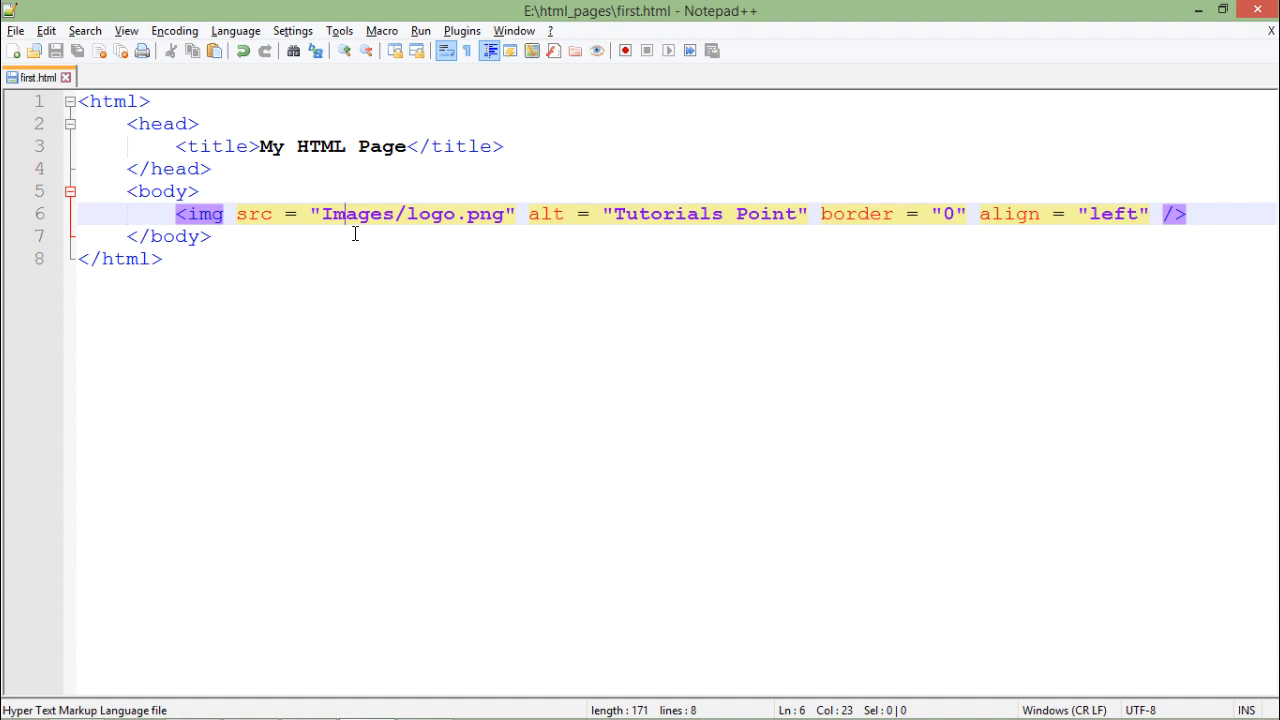
# Review the img tag's src, alt and border attribute values.
pyautogui.doubleClick(355, 213)
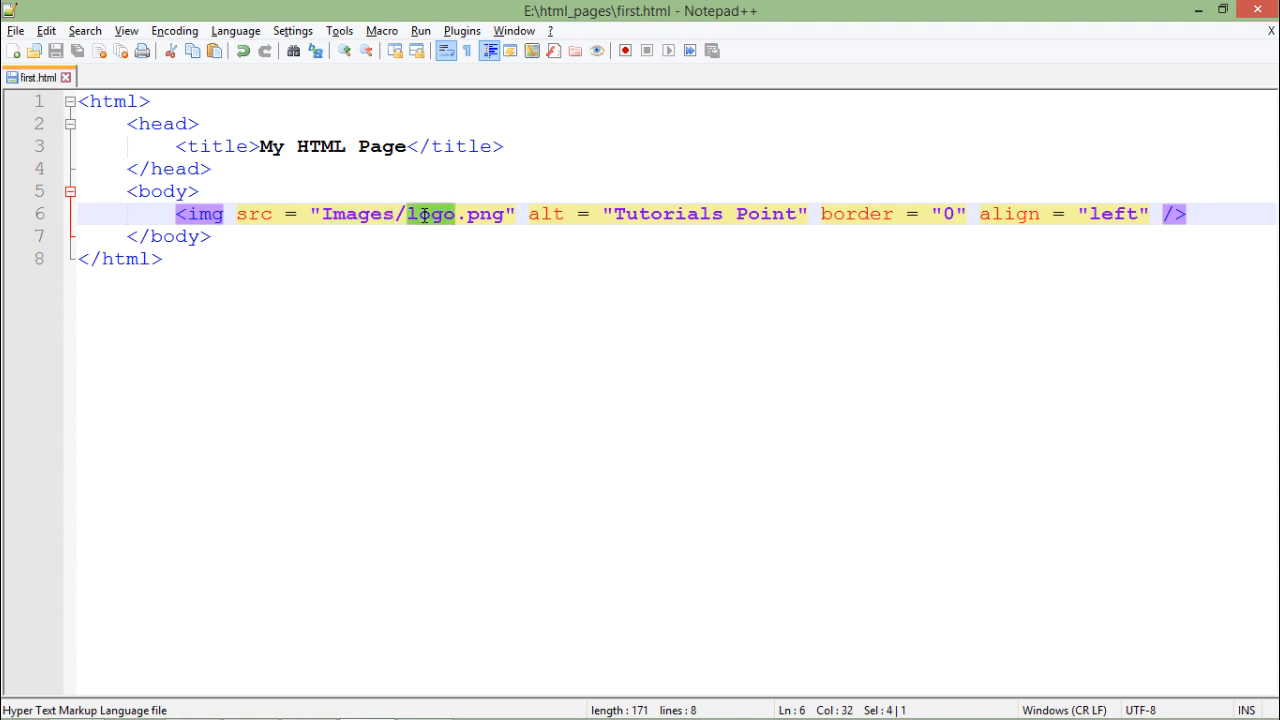
pyautogui.click(489, 213)
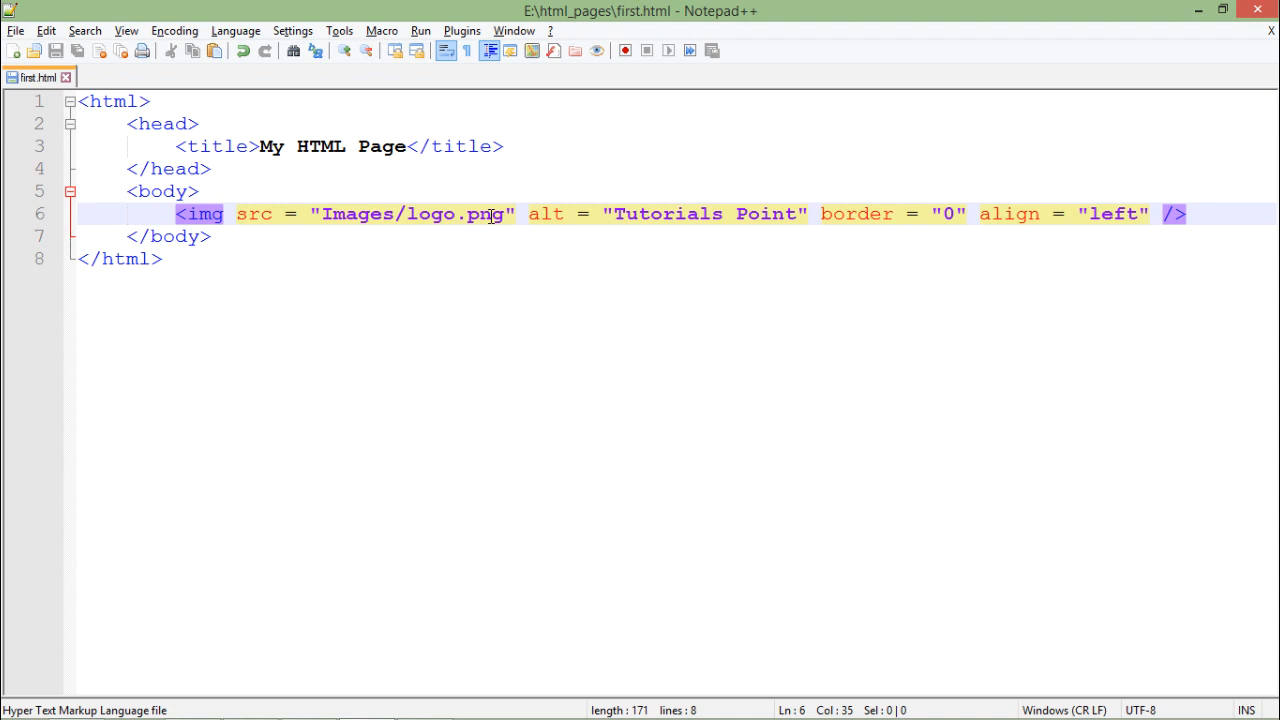
pyautogui.doubleClick(545, 213)
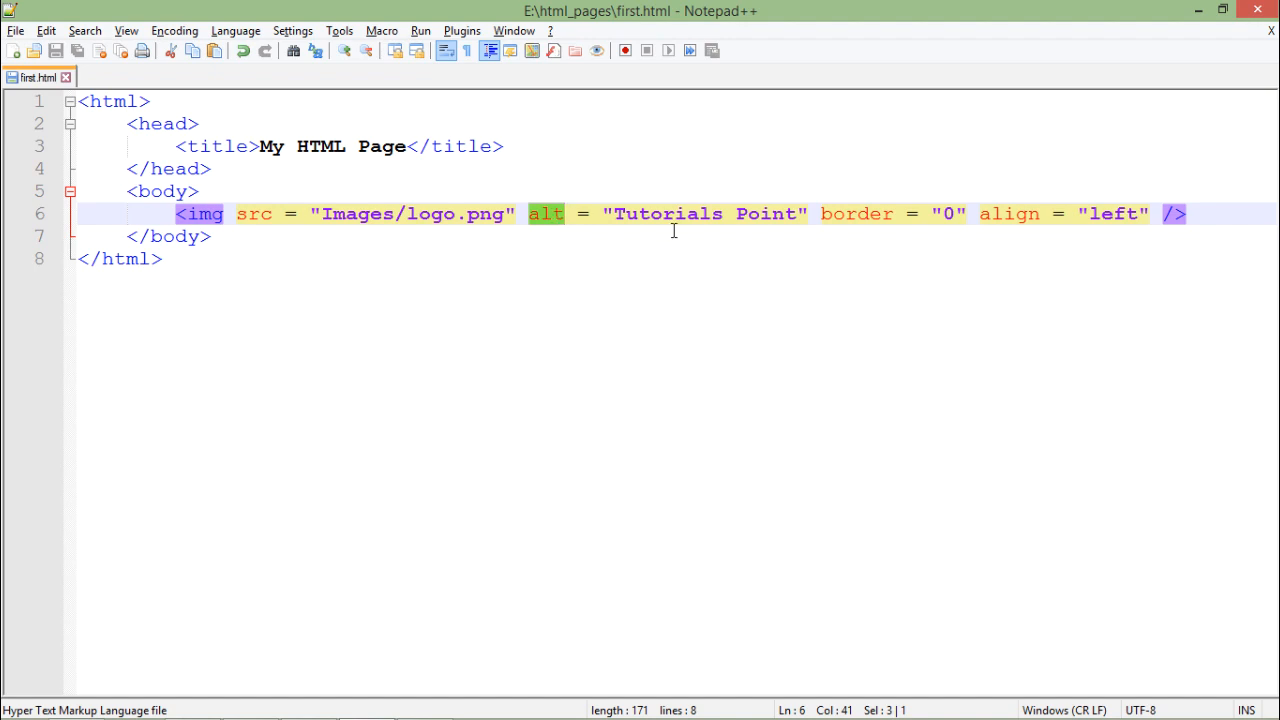
pyautogui.moveTo(862, 246)
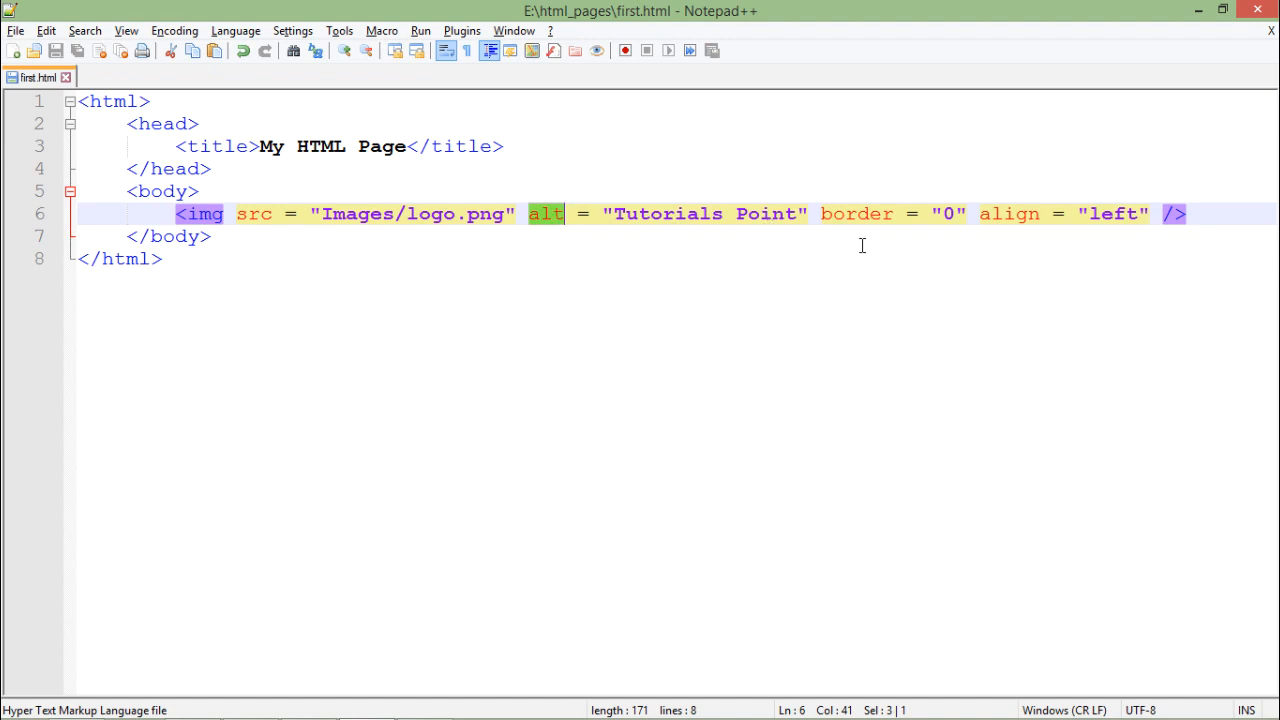
pyautogui.click(867, 213)
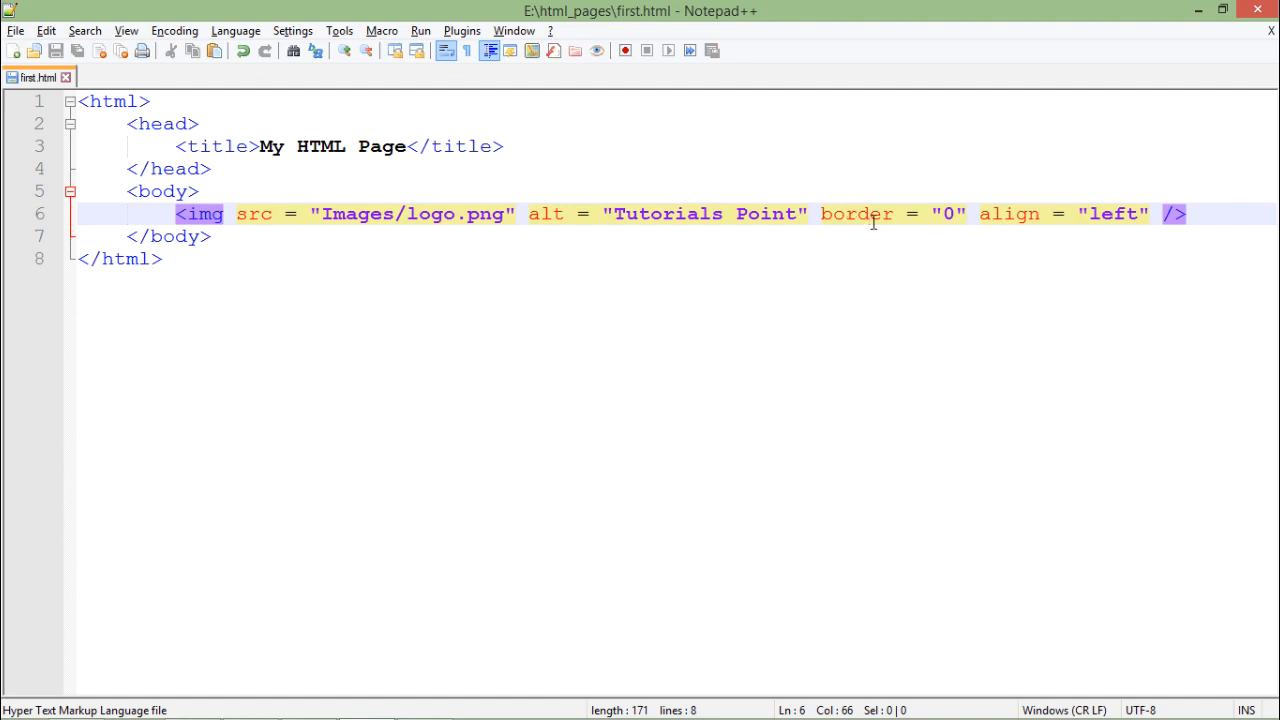
pyautogui.doubleClick(1009, 213)
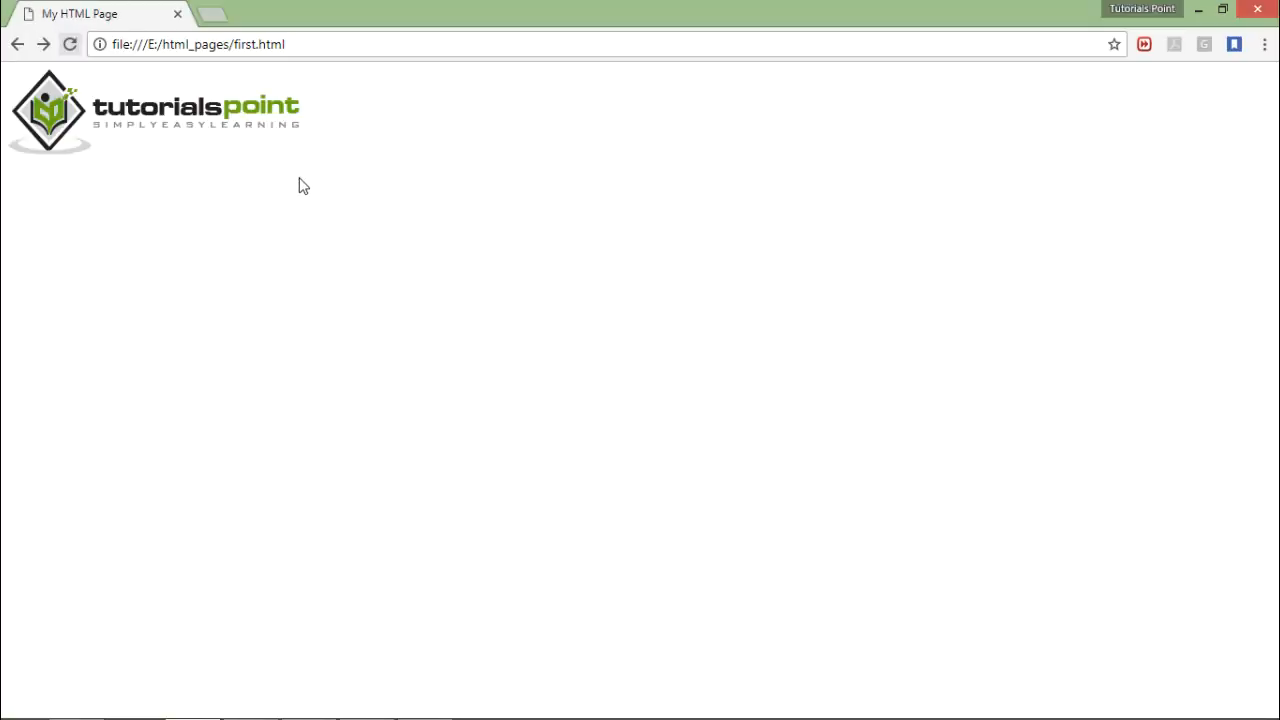
pyautogui.moveTo(157, 122)
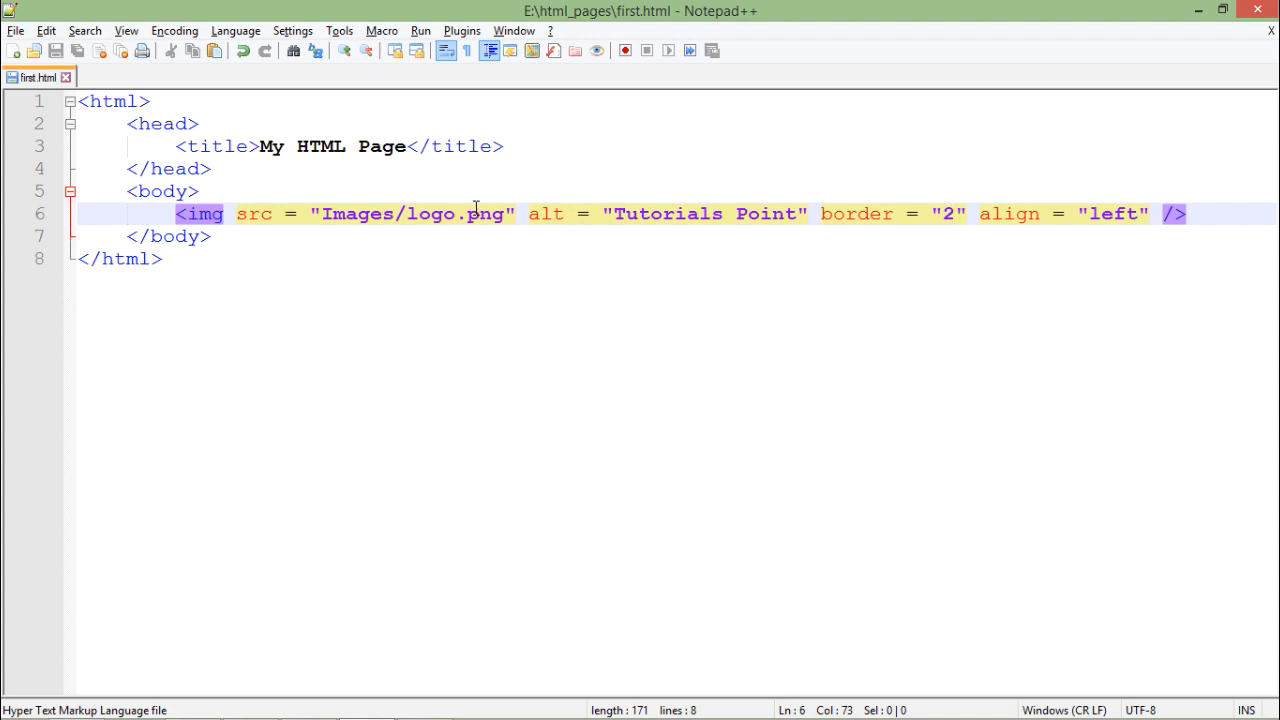
# Fix the logo file name and change the img align value from left to right.
pyautogui.click(452, 213)
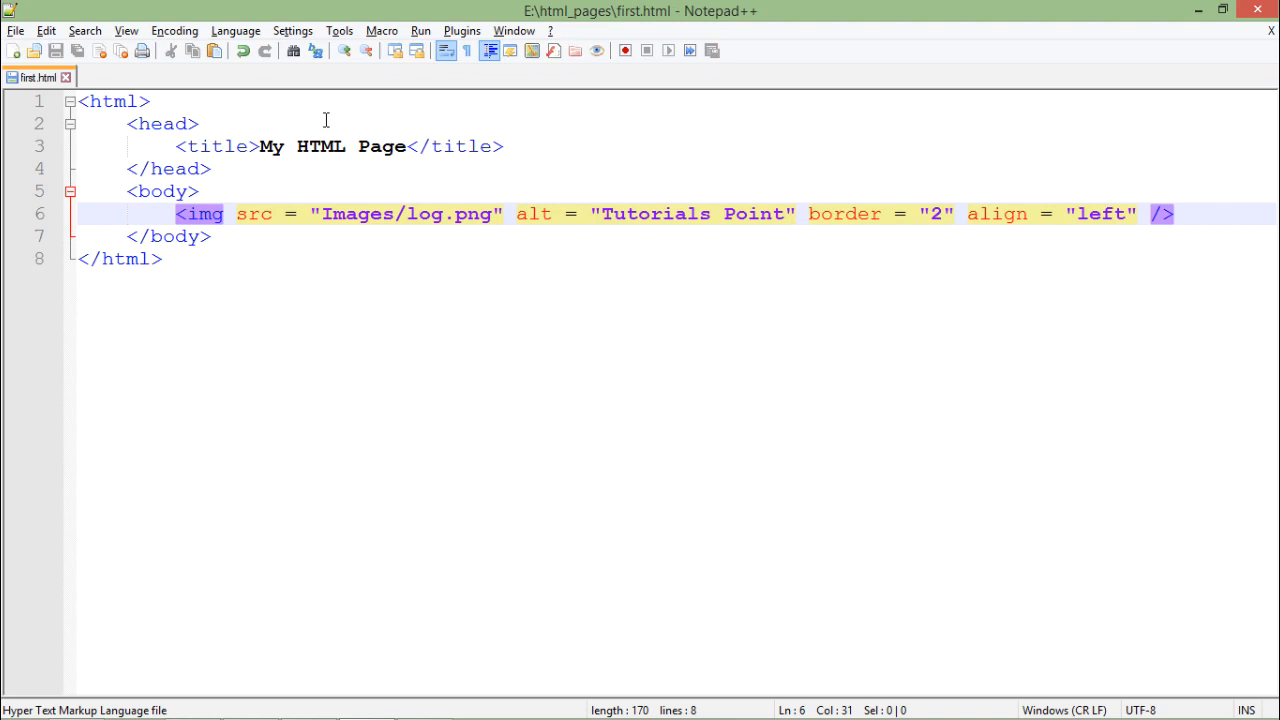
pyautogui.write('o')
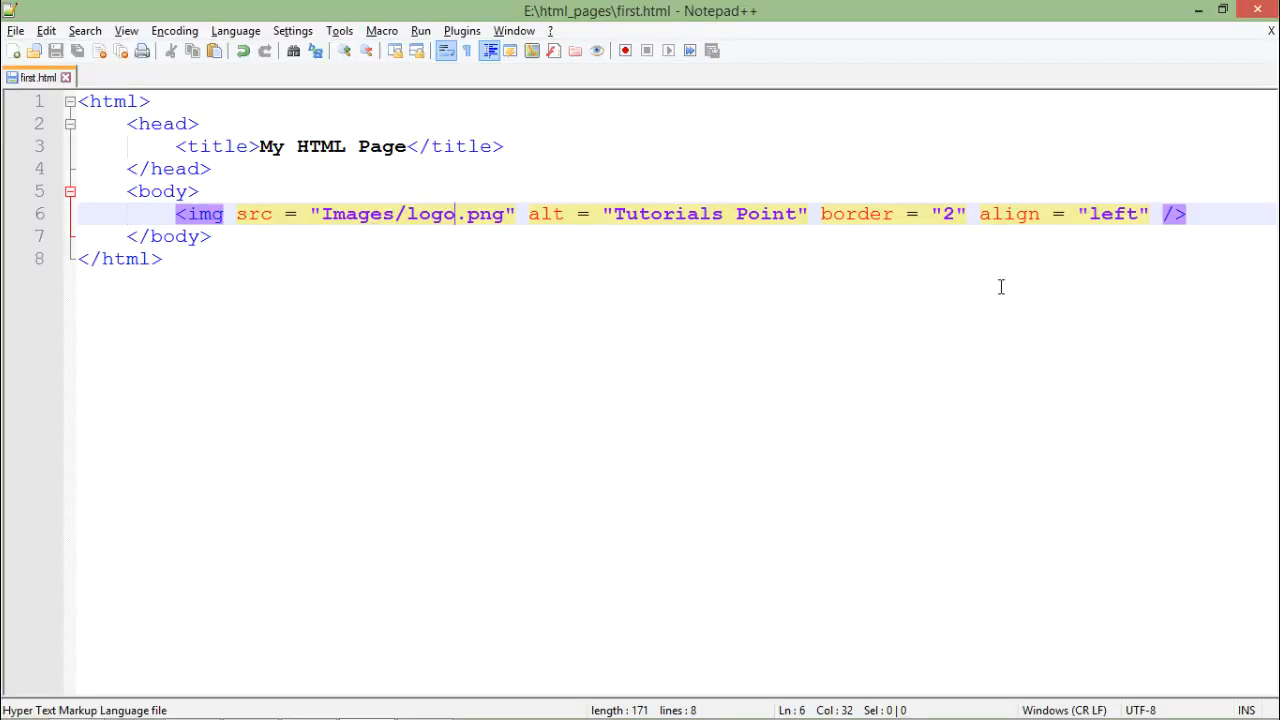
pyautogui.doubleClick(1113, 213)
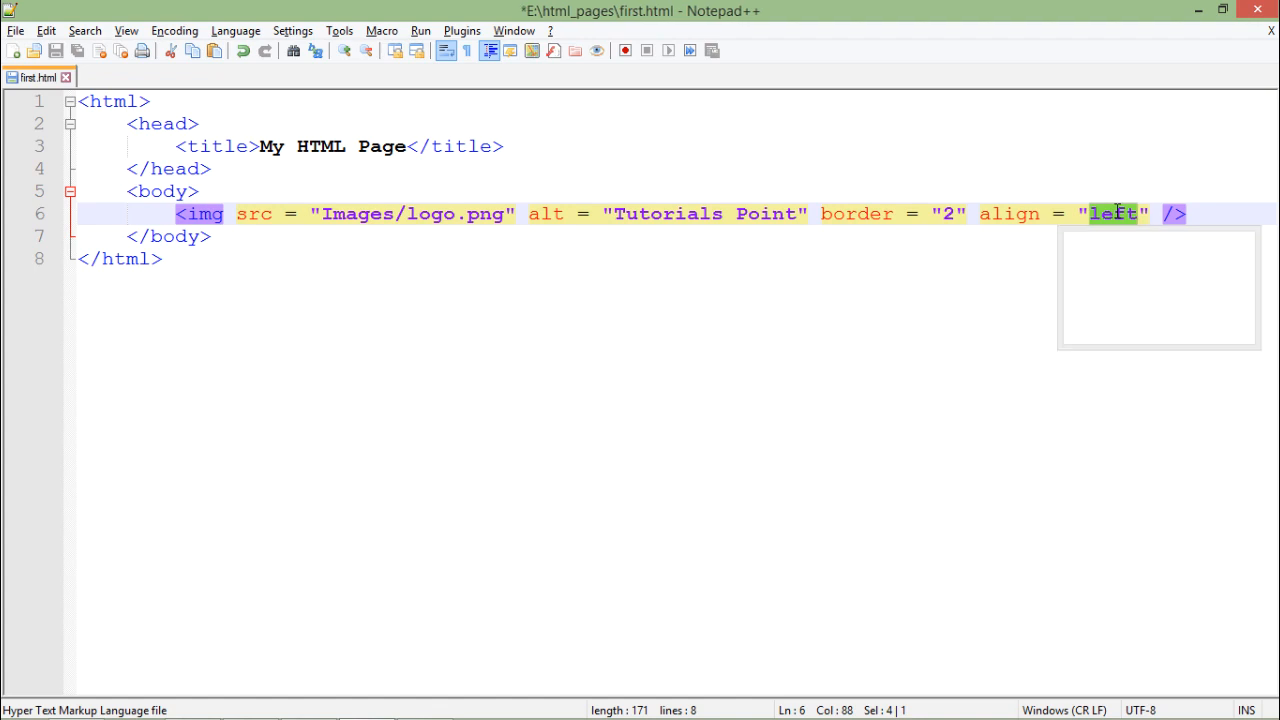
pyautogui.write('right')
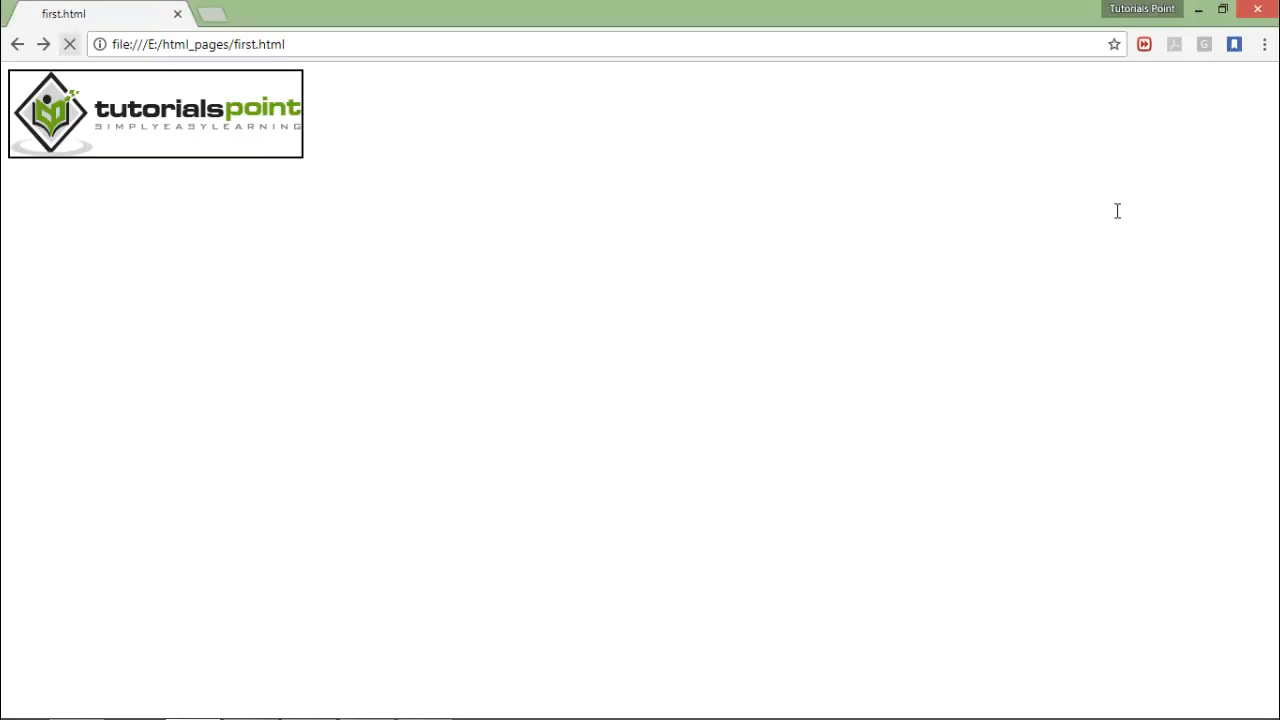
# Reload first.html in Chrome to show the logo with its black border.
pyautogui.click(69, 44)
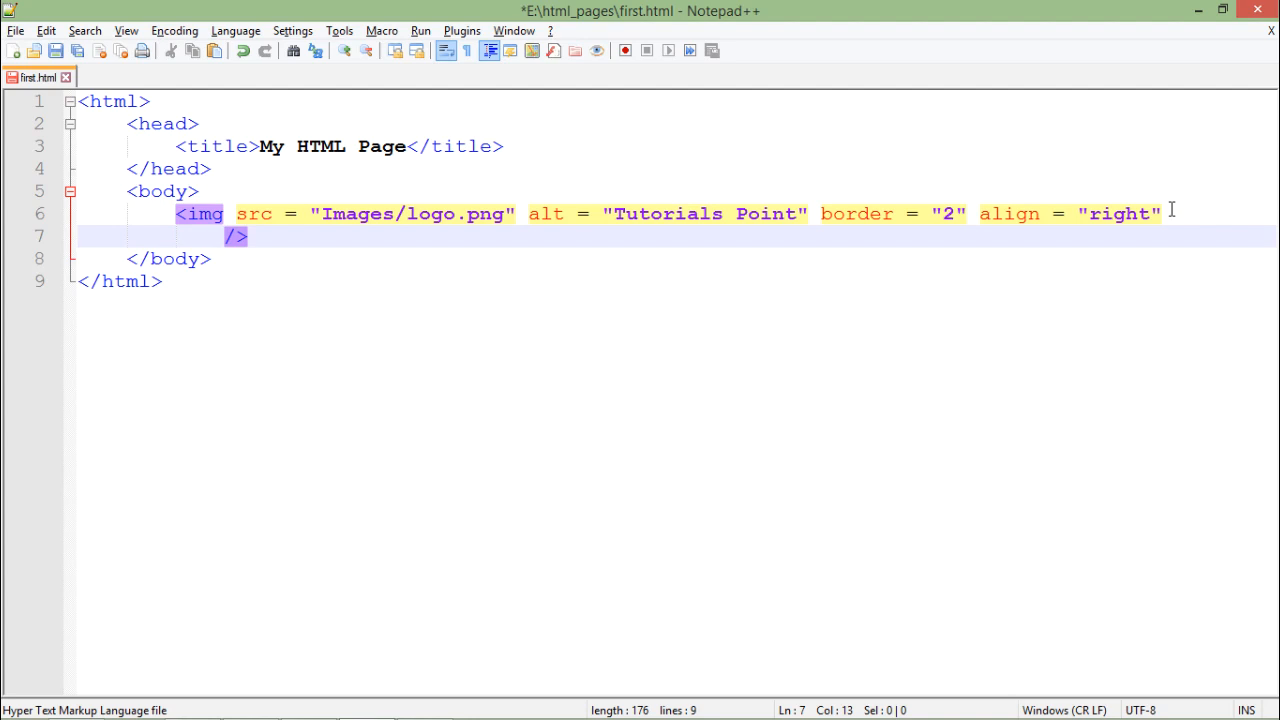
# Add height="50" and width="100" attributes to the logo's img tag.
pyautogui.write('heg')
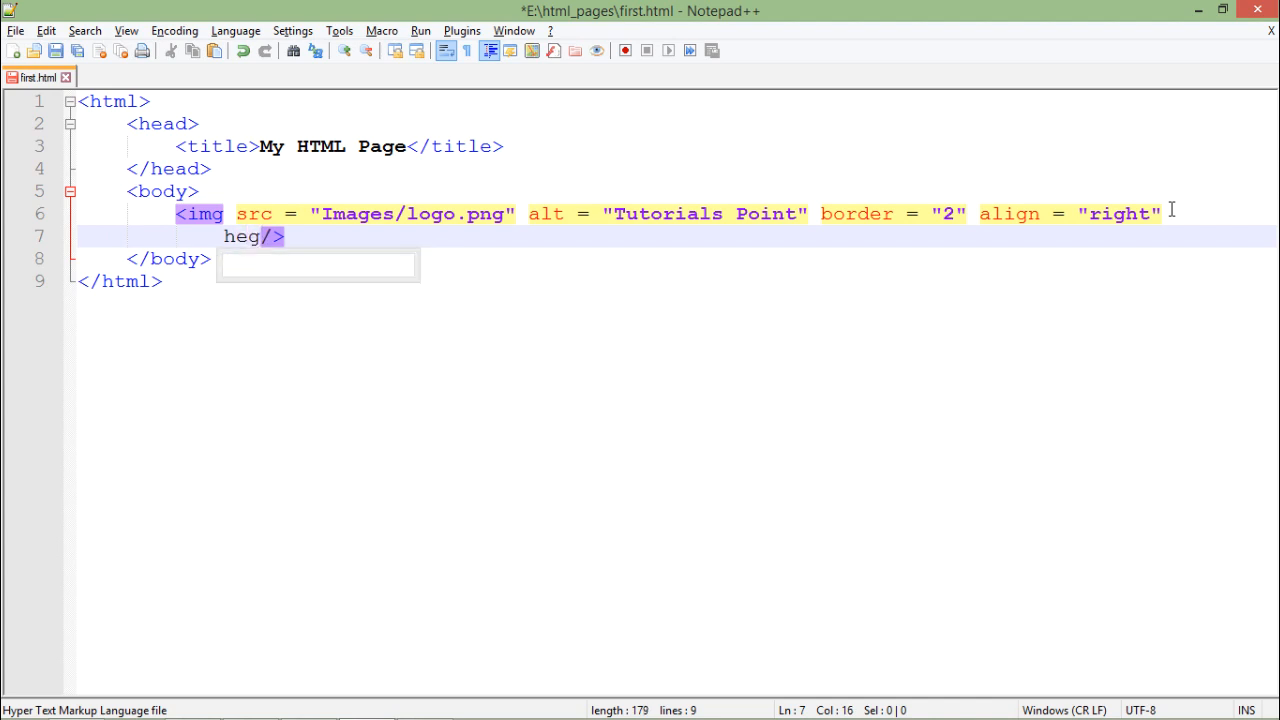
pyautogui.write('ight="50')
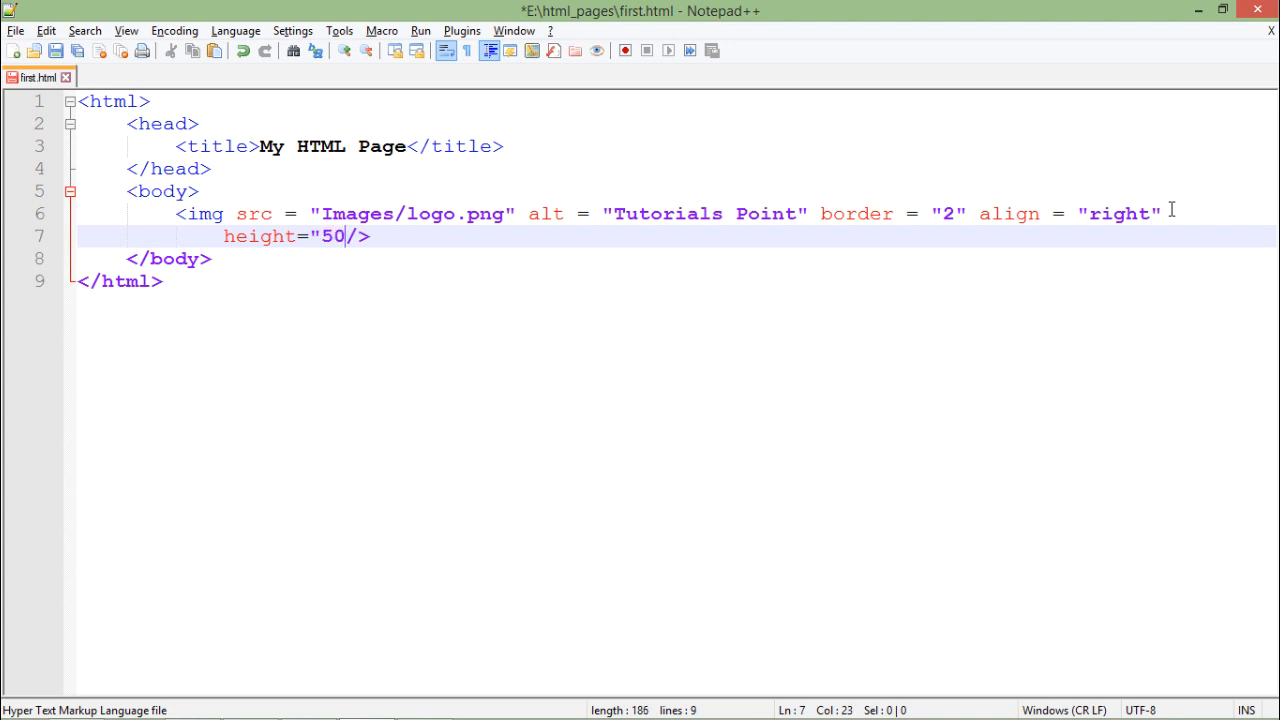
pyautogui.write('width=')
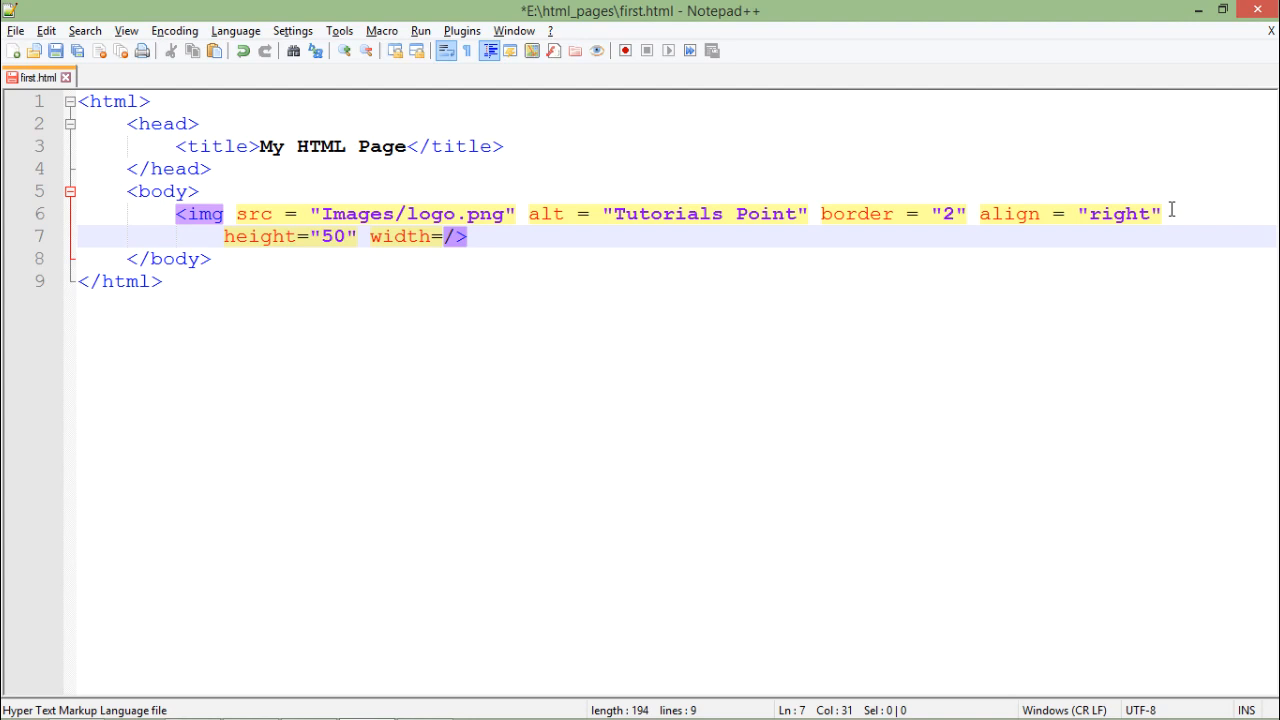
pyautogui.write('"100"')
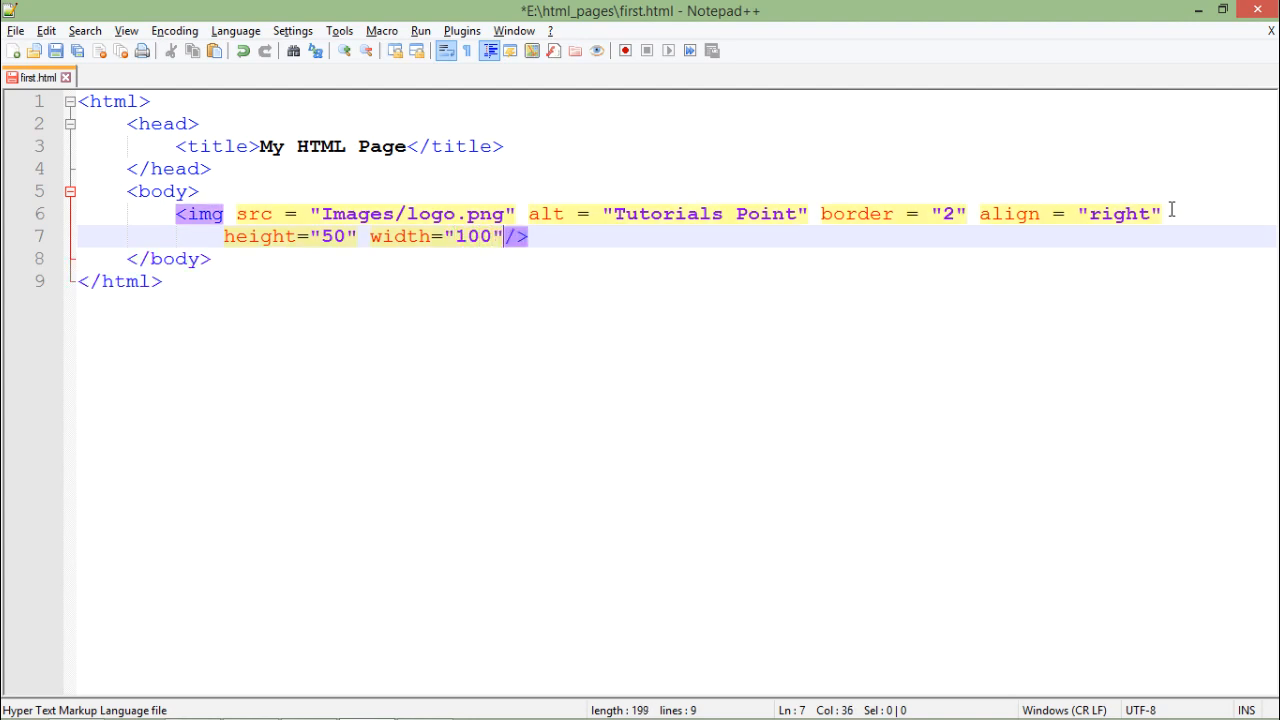